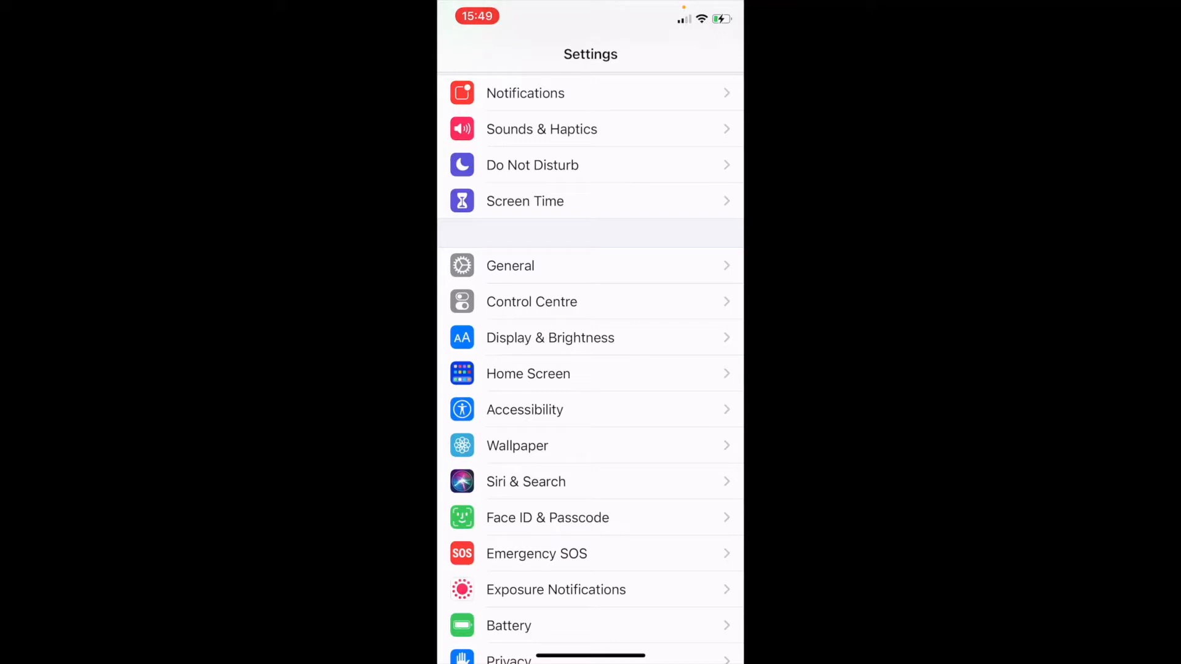
Switch off In-App Ratings & Reviews under App Store and return to the main Settings list.
scroll(down, 3)
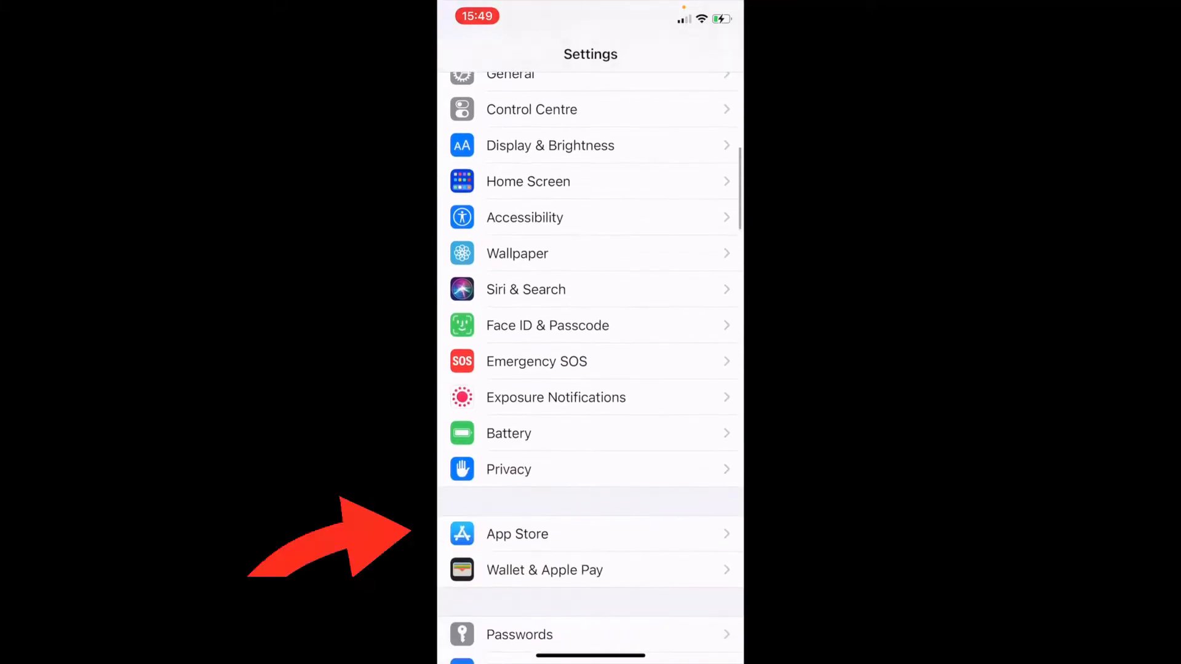
click(518, 534)
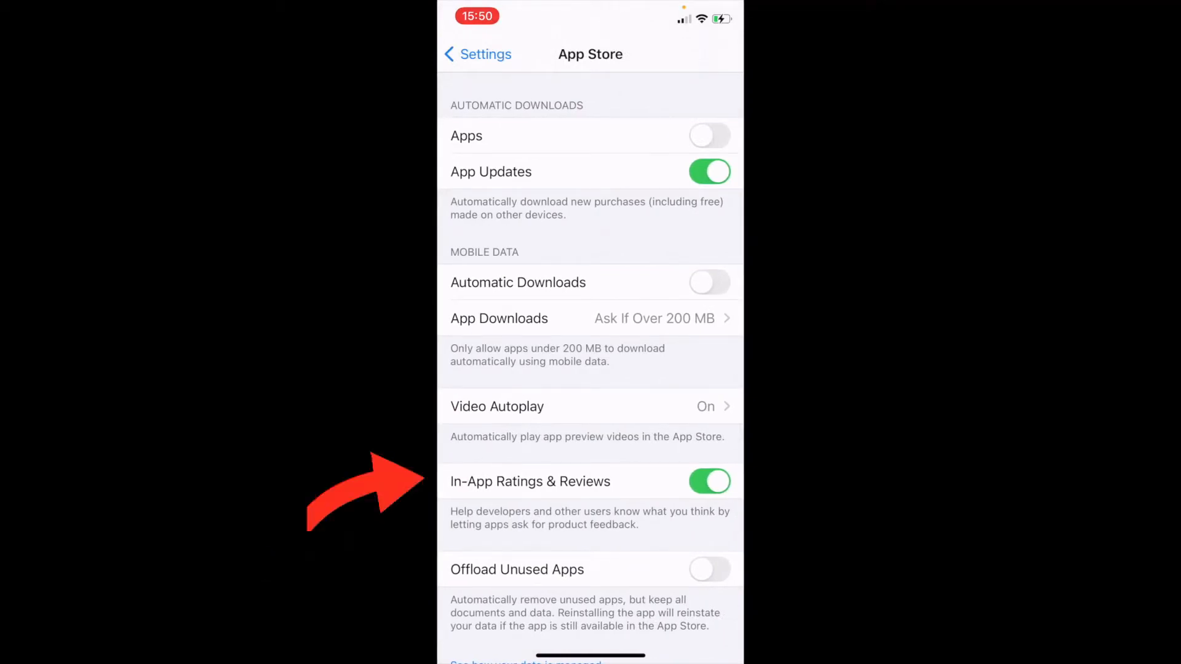
click(708, 481)
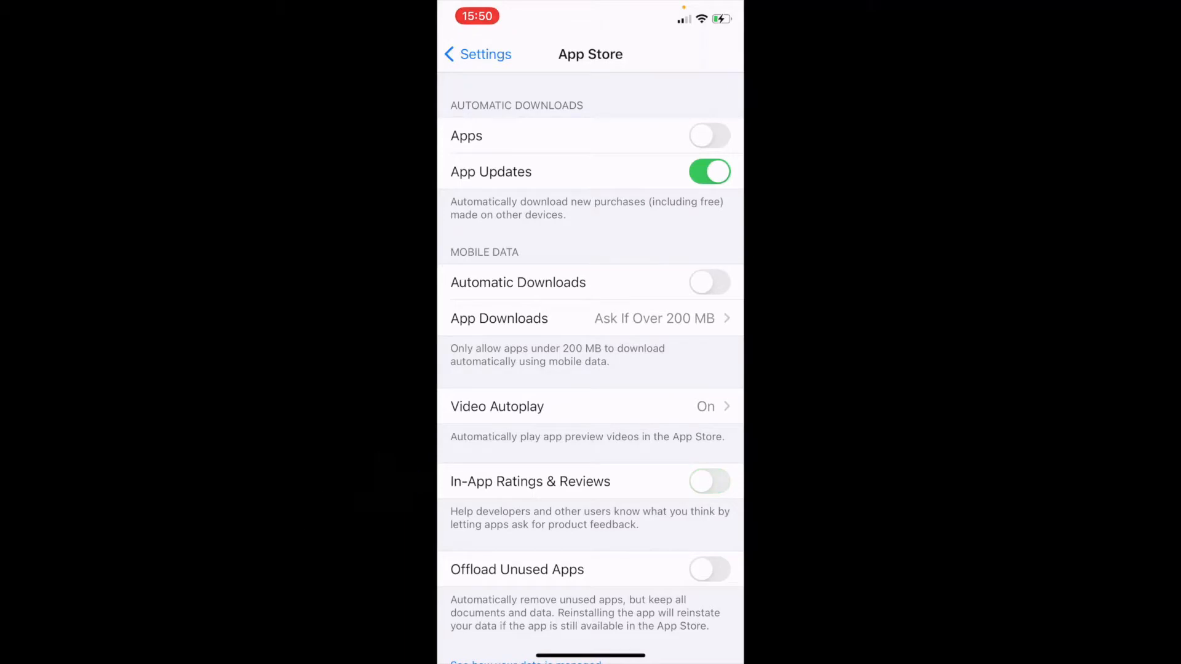
click(477, 53)
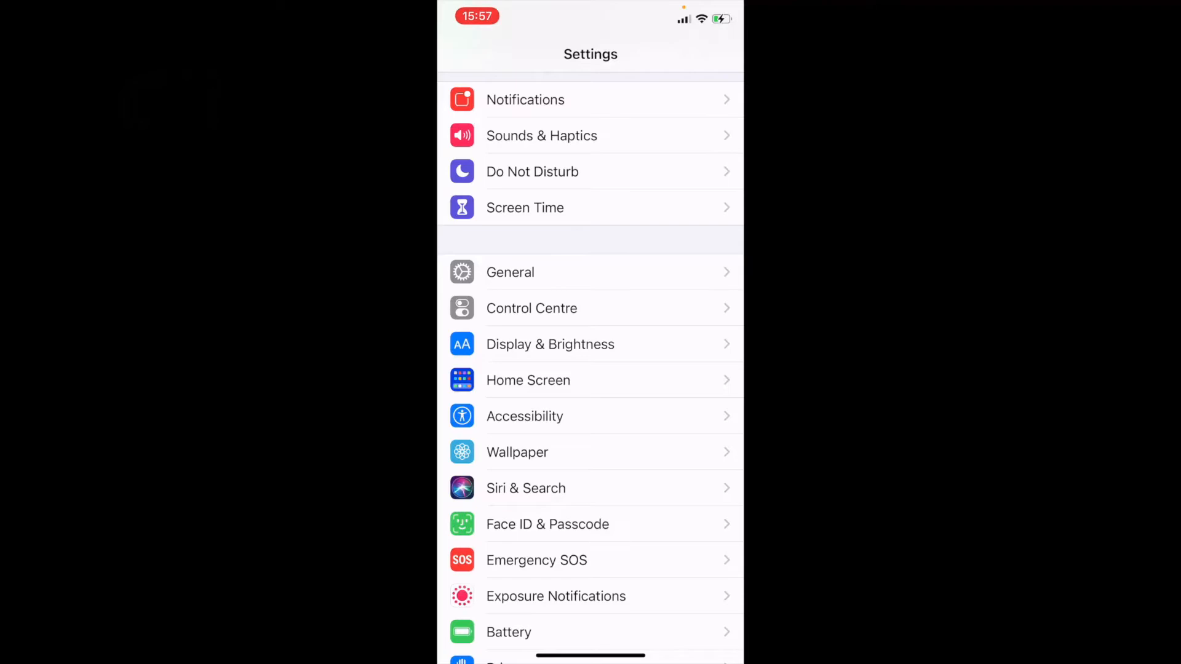
Turn on Call with Side Button in Emergency SOS for five-press emergency calling.
click(536, 560)
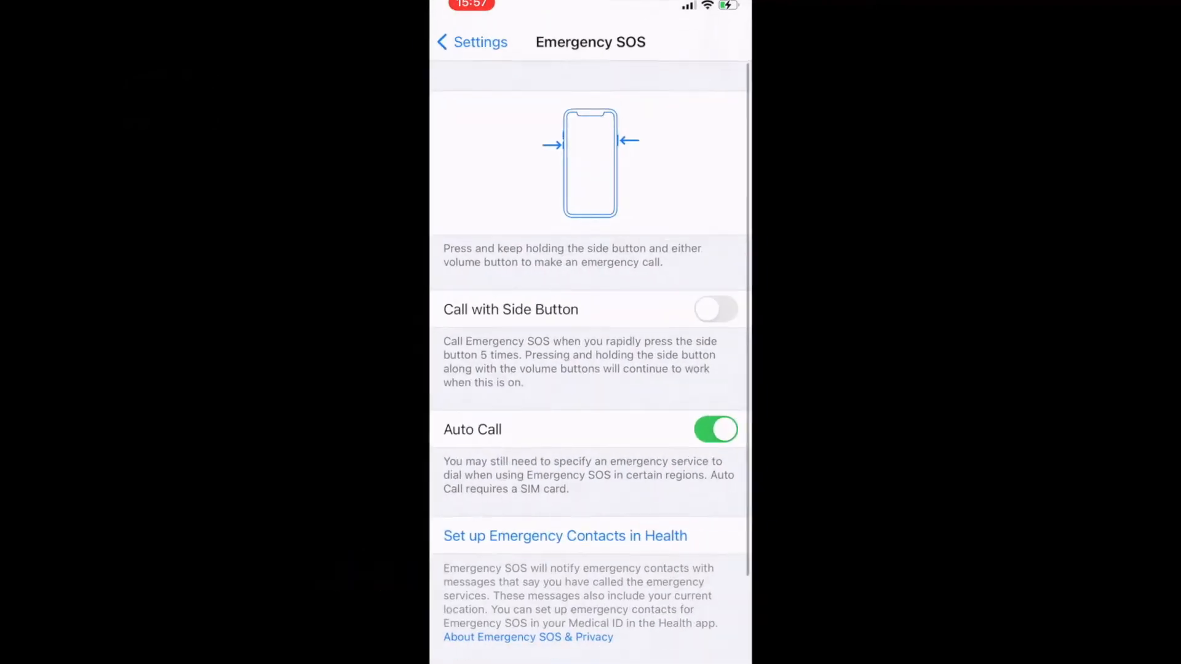
click(714, 309)
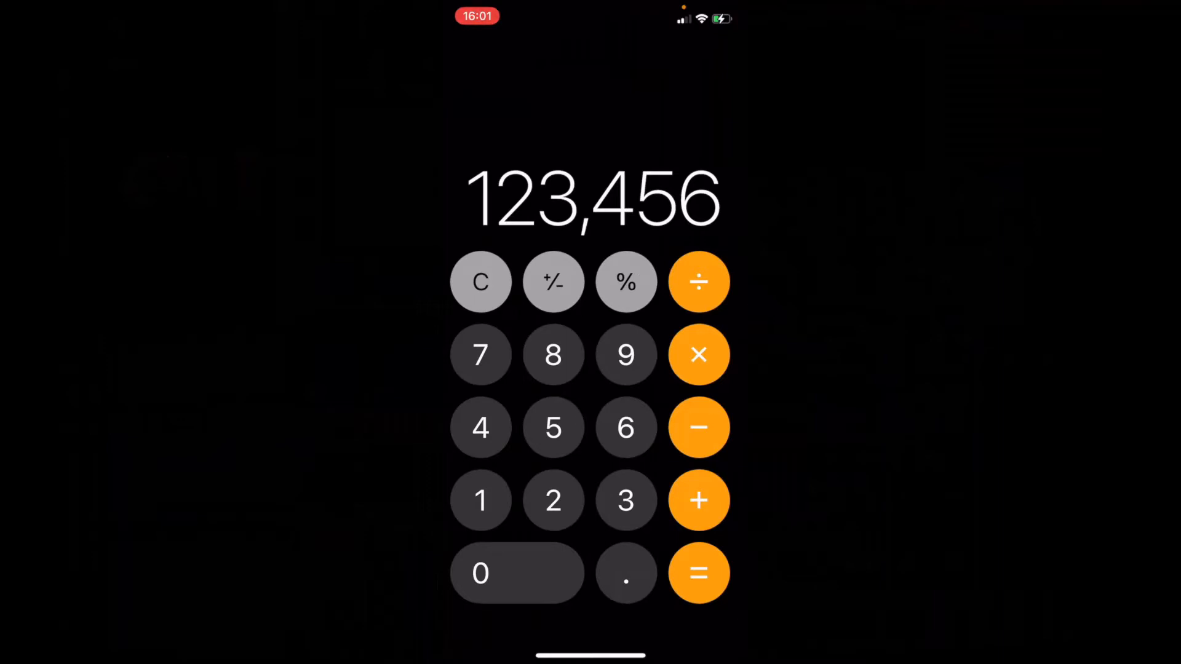
Swipe across the display to delete the last digit of 123,456.
click(481, 281)
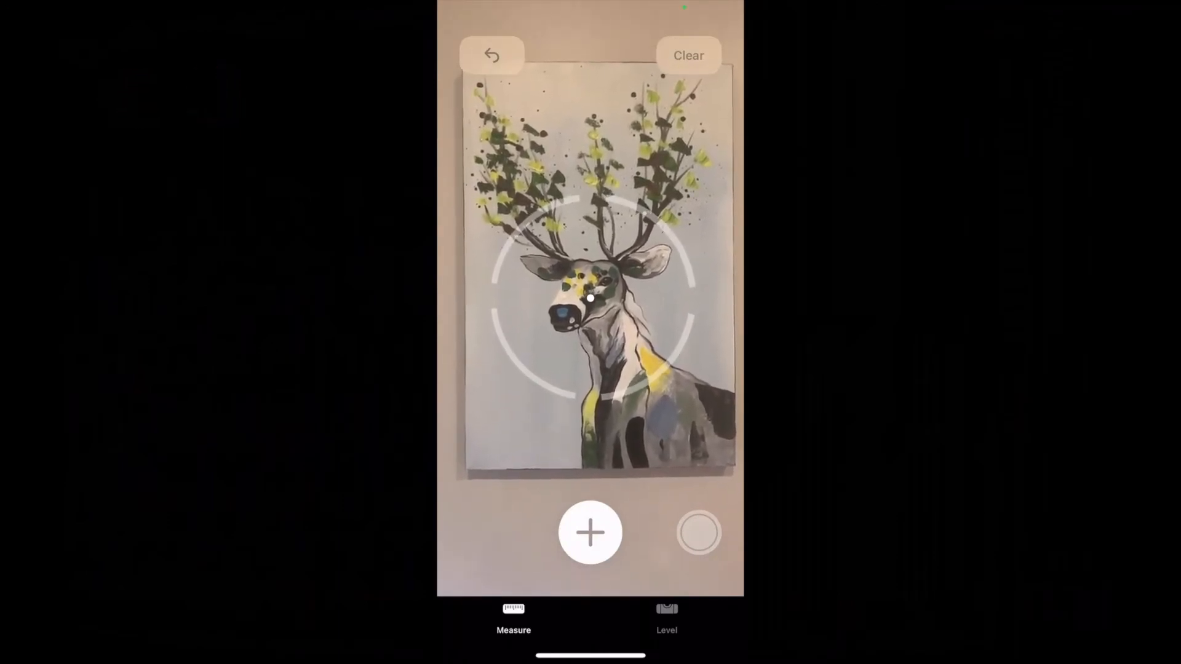
Measure the painting's top edge corner to corner, reading about 42 cm.
click(589, 533)
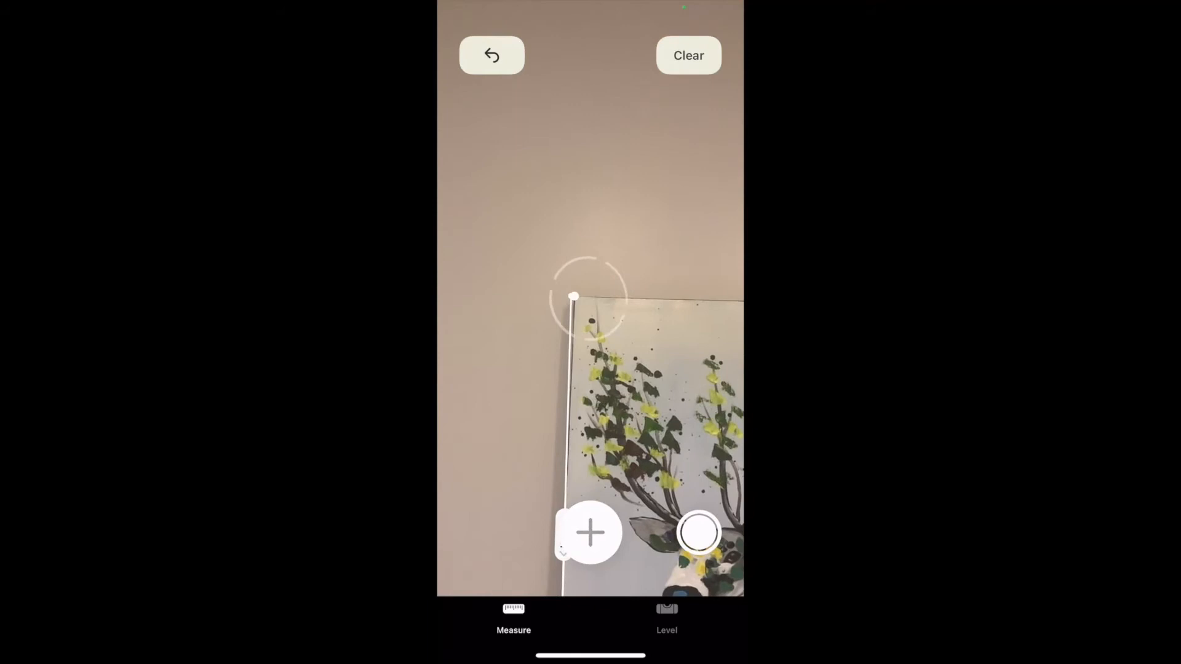
click(699, 533)
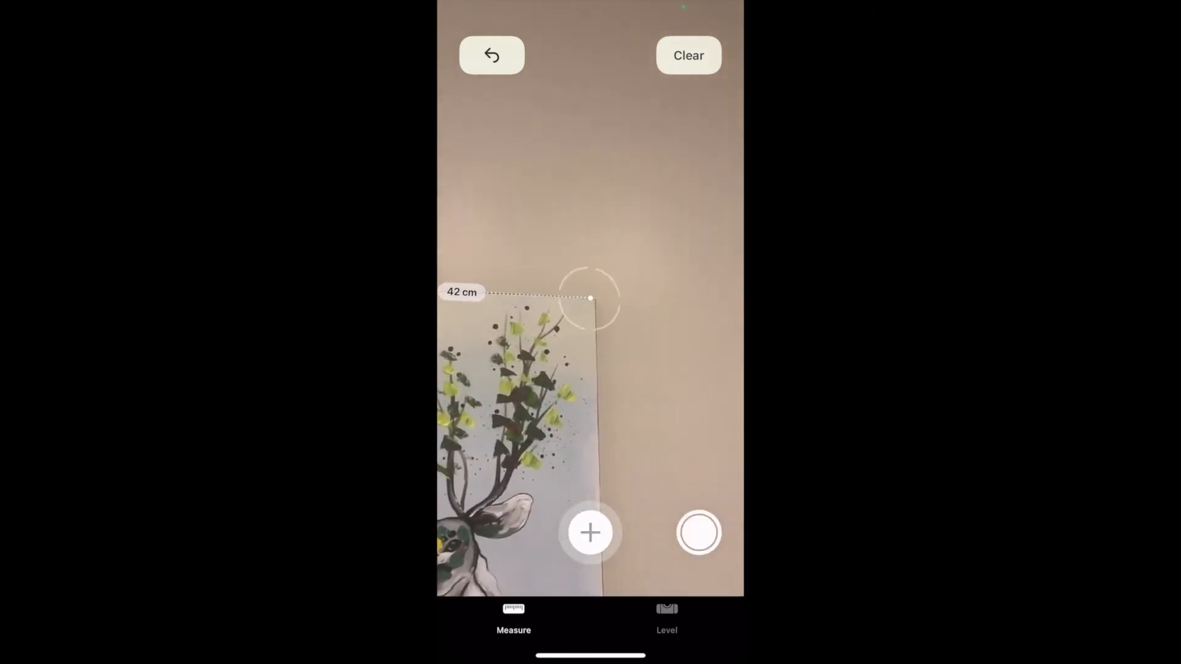
click(589, 533)
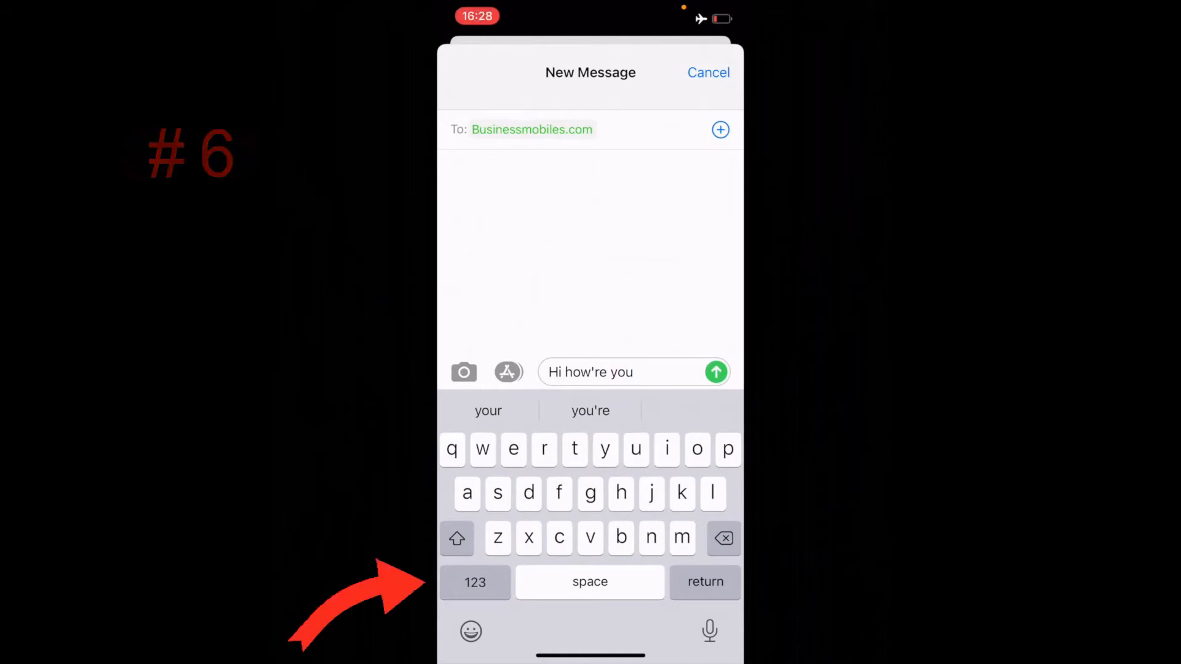
click(475, 582)
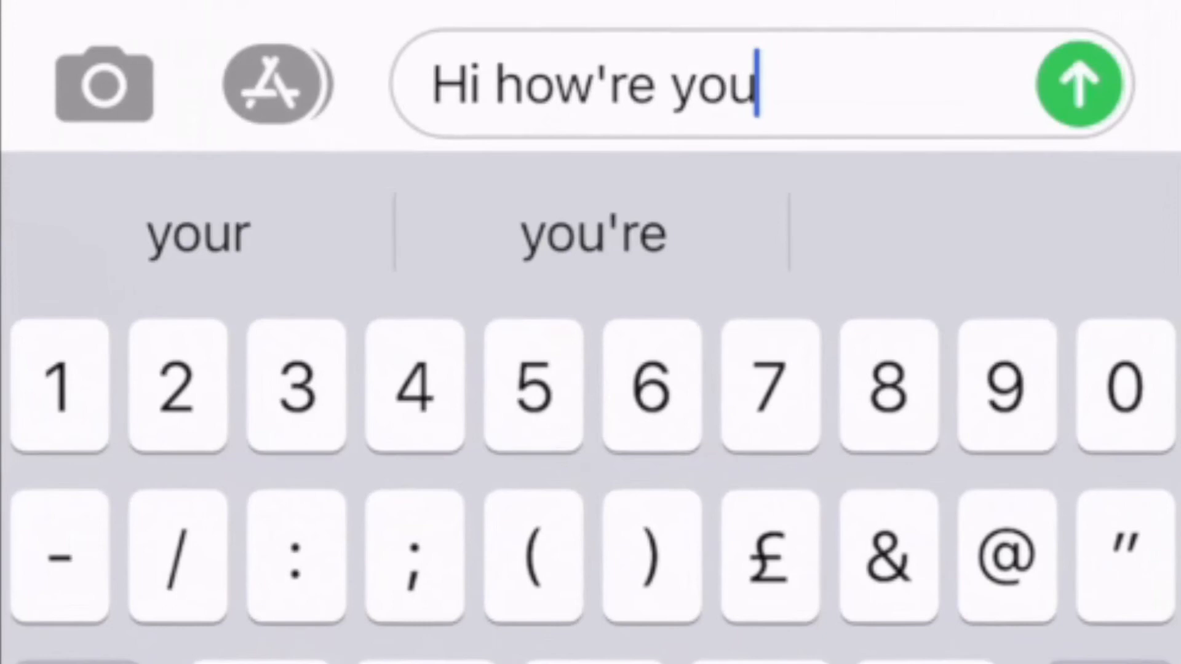
click(767, 557)
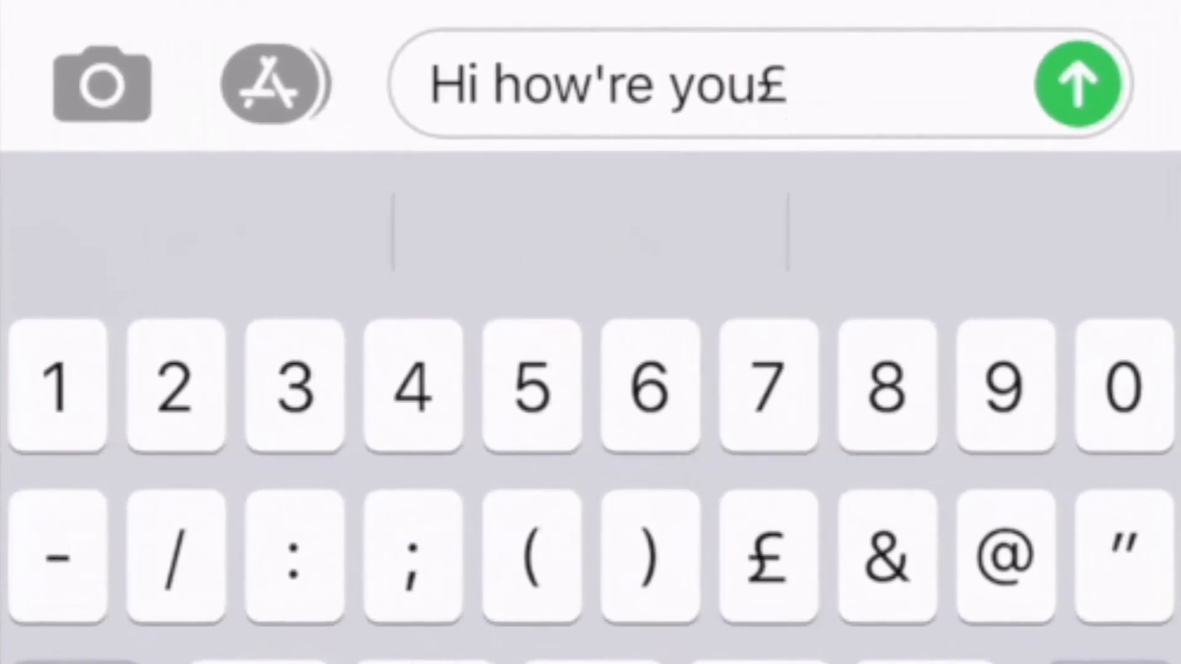
key(backspace)
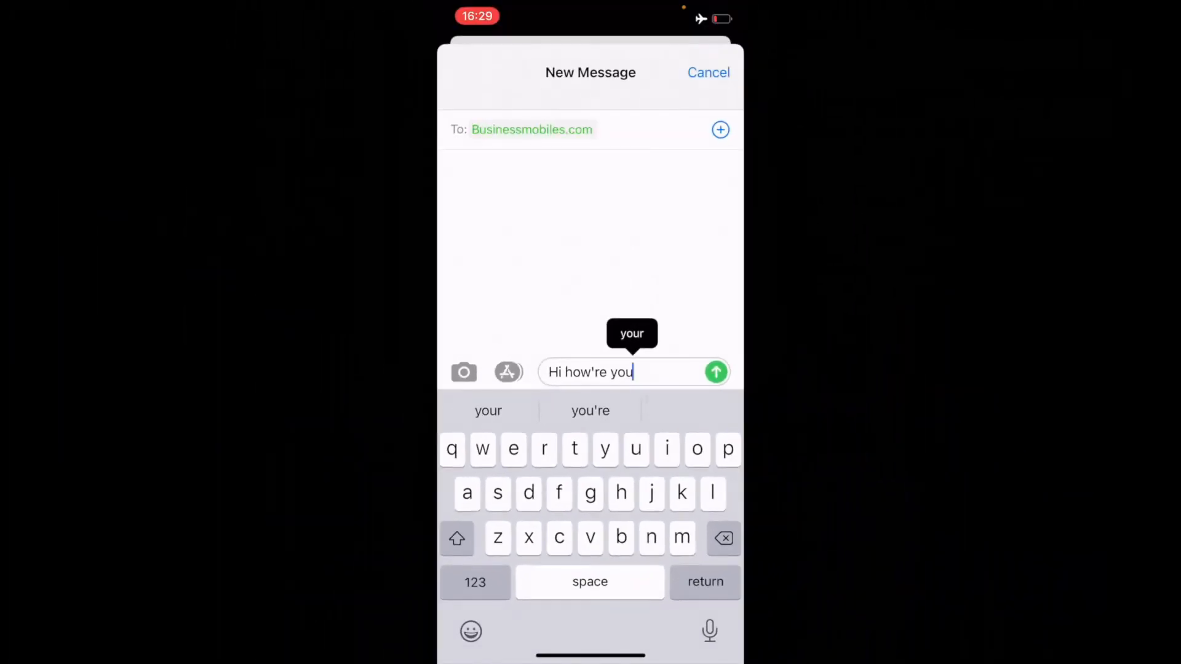
click(475, 582)
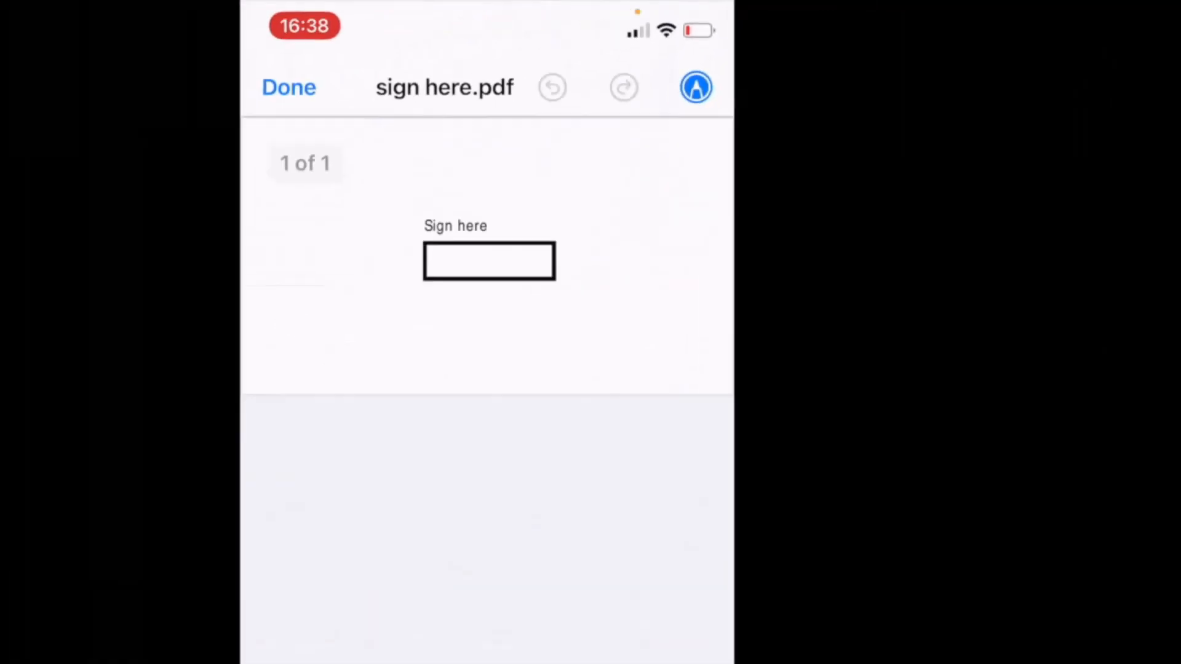
Draw a handwritten signature in Markup and place it in the PDF's Sign here box.
click(694, 86)
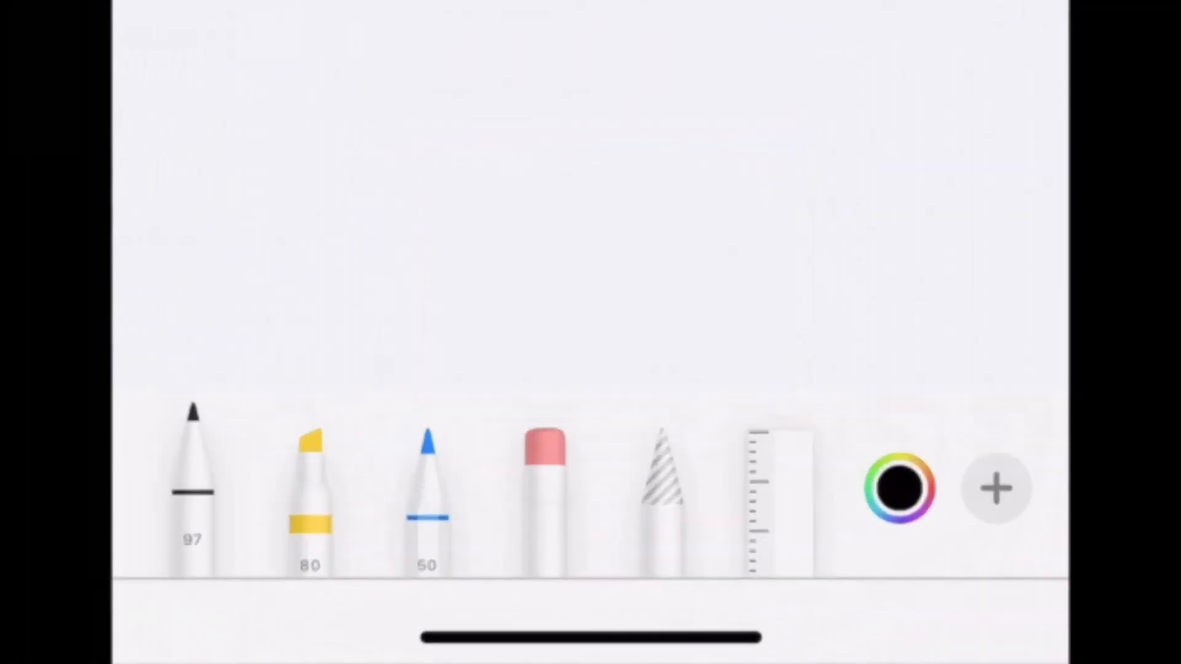
click(995, 488)
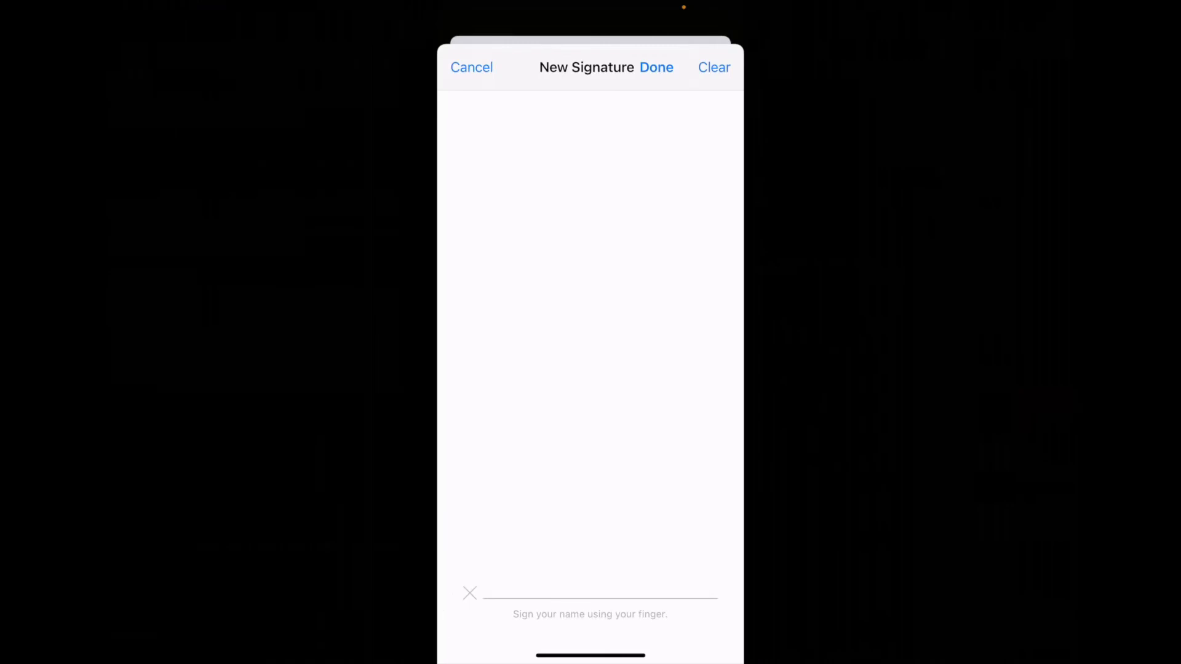
drag(542, 309, 685, 380)
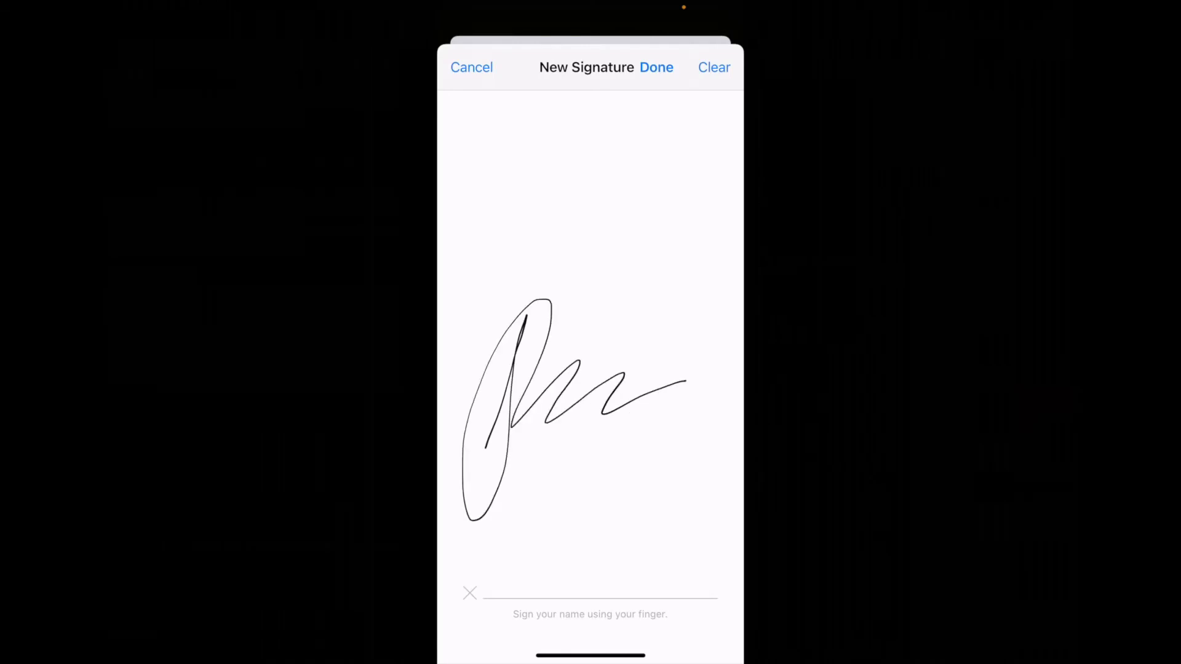
click(656, 66)
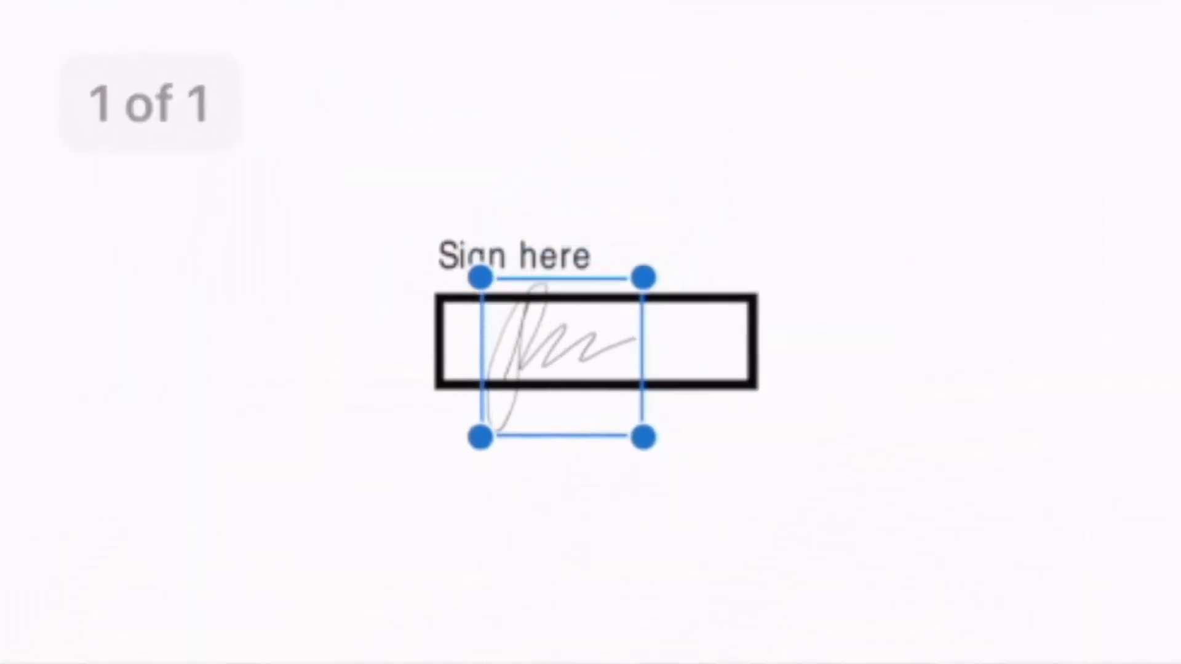